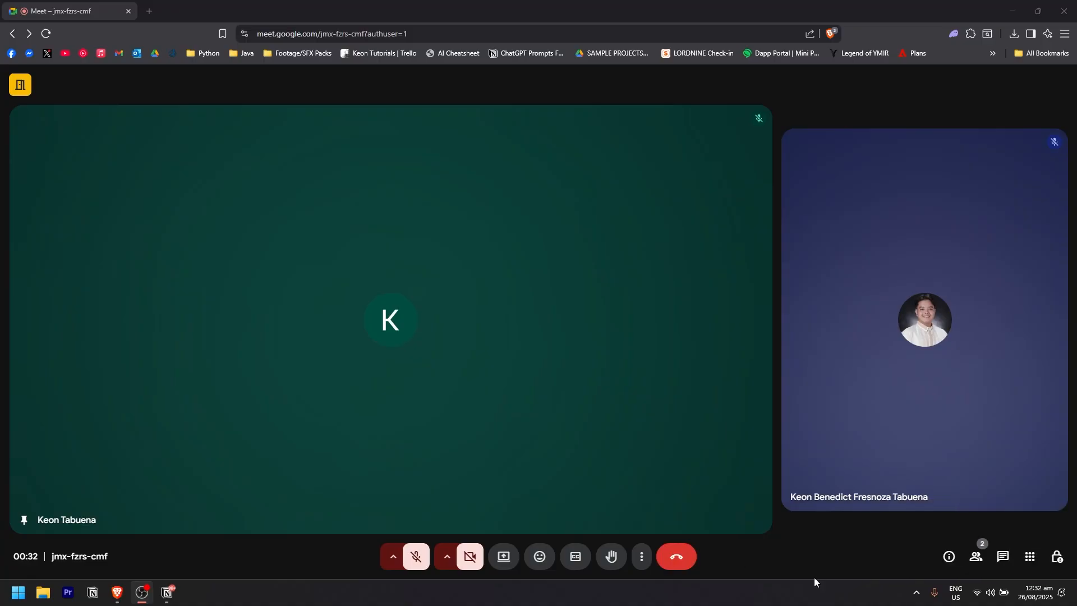
mouse_move(791, 592)
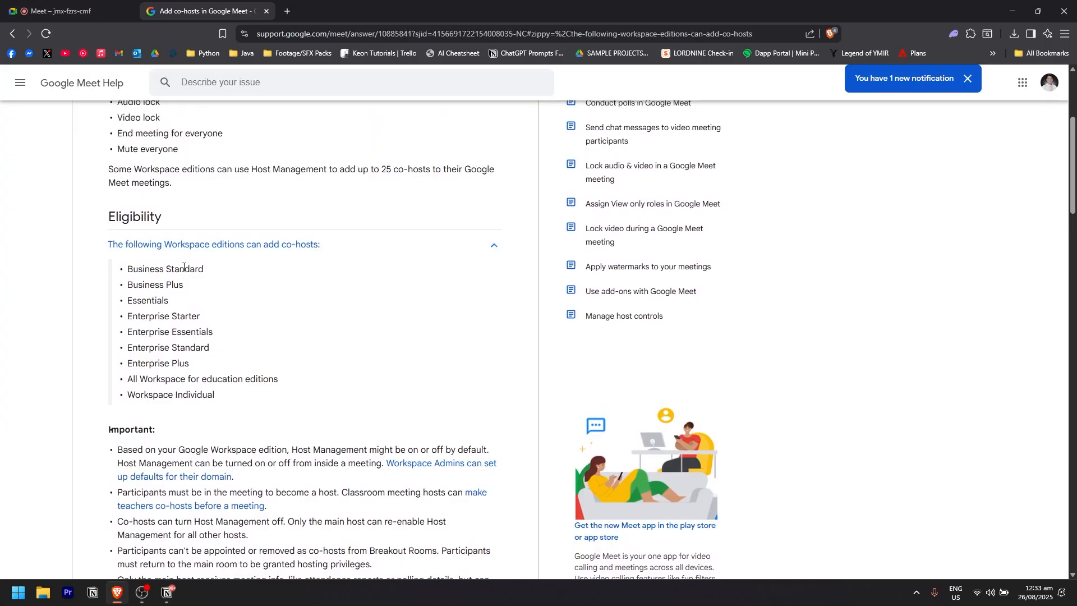
mouse_move(209, 299)
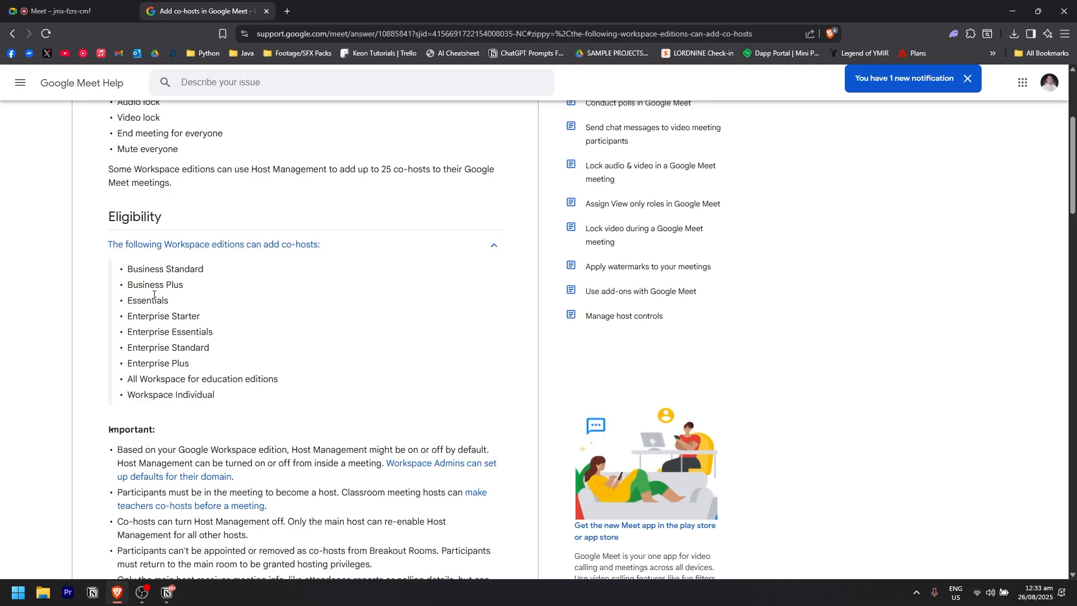
Step: Review the co-host eligibility list in the help article, then return to the Meet call
left_click(968, 79)
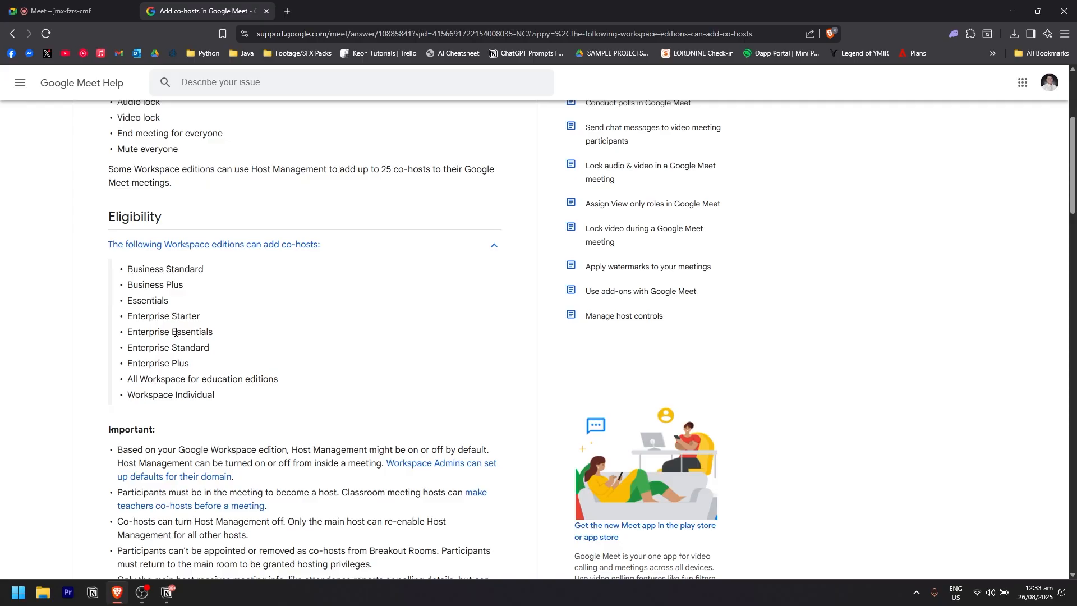
mouse_move(194, 364)
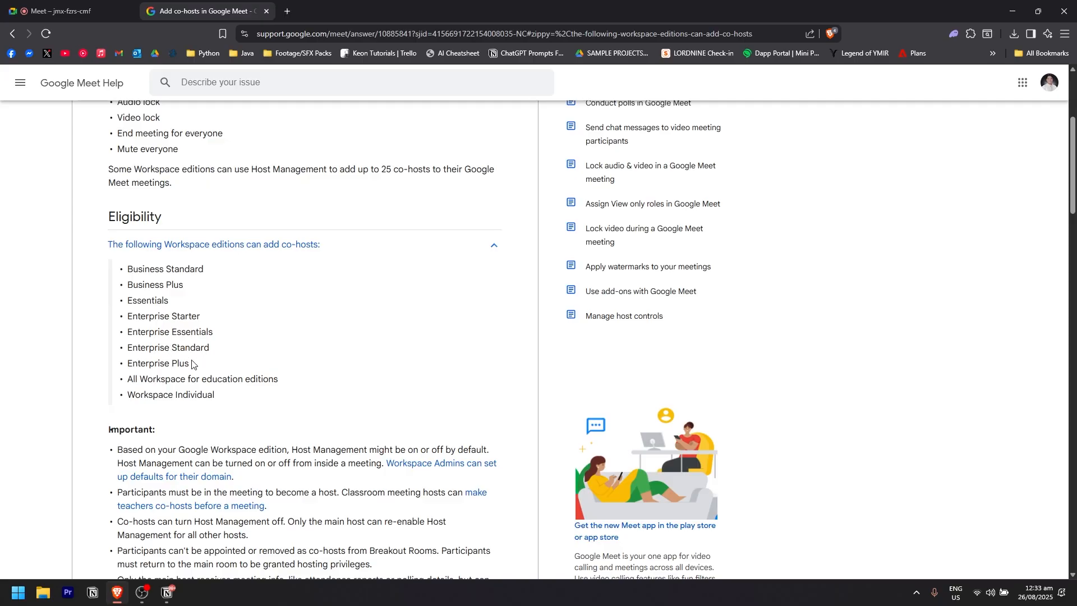
mouse_move(134, 383)
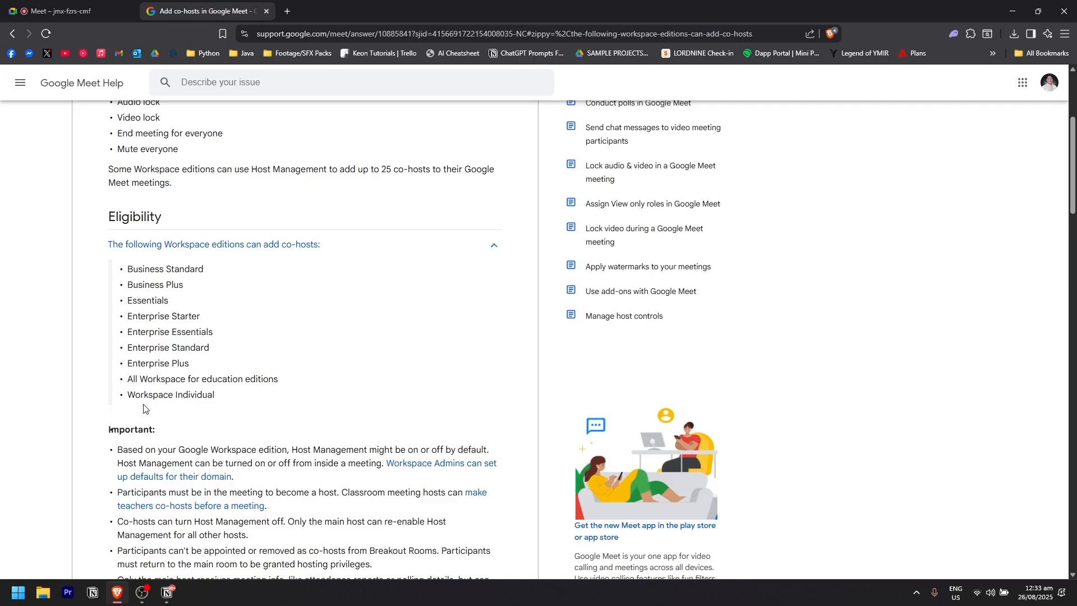
left_click(61, 11)
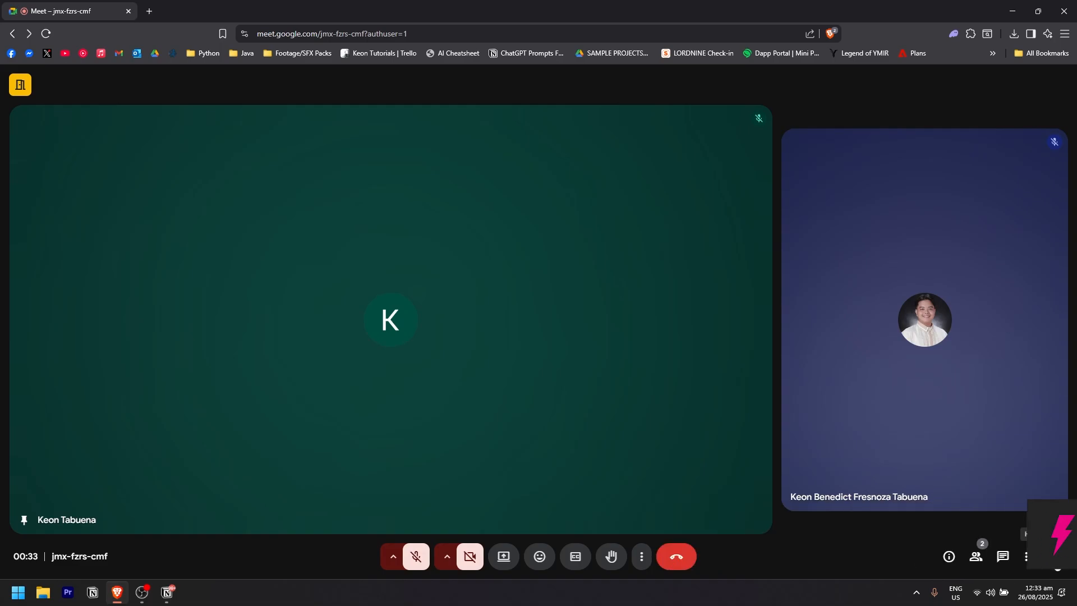
Step: Confirm Host management is on in Host controls and close the panel
left_click(1062, 557)
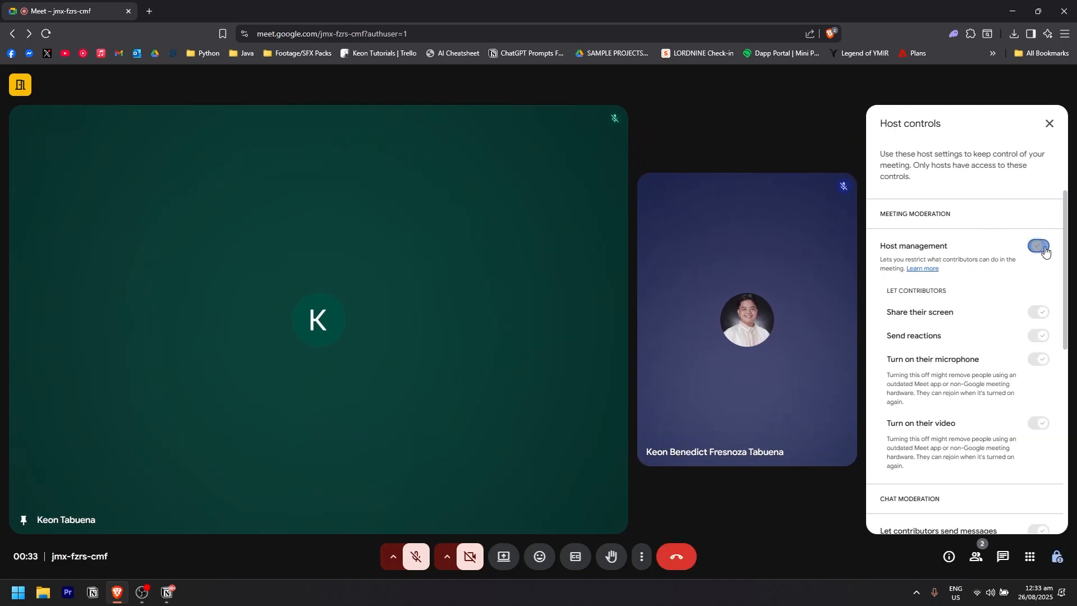
left_click(1038, 245)
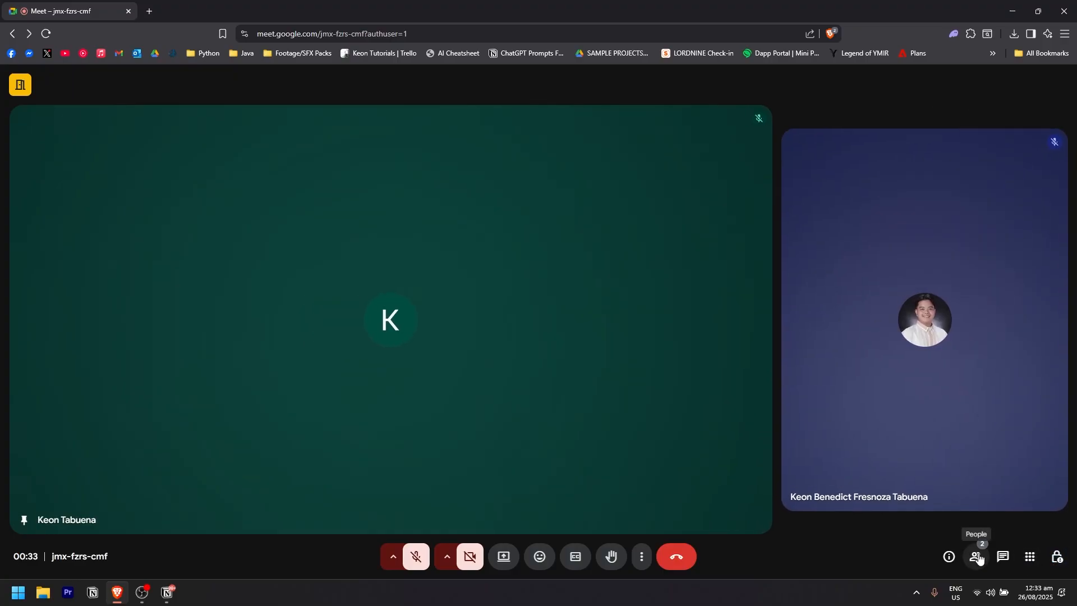
Step: Open the People list and the second participant's More actions menu
left_click(977, 559)
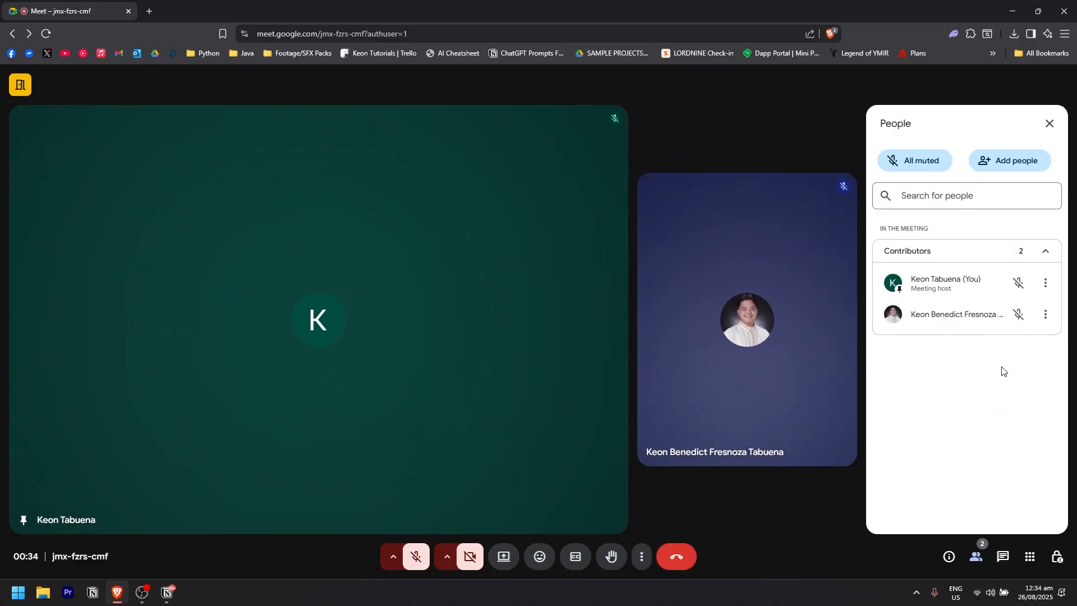
mouse_move(1045, 315)
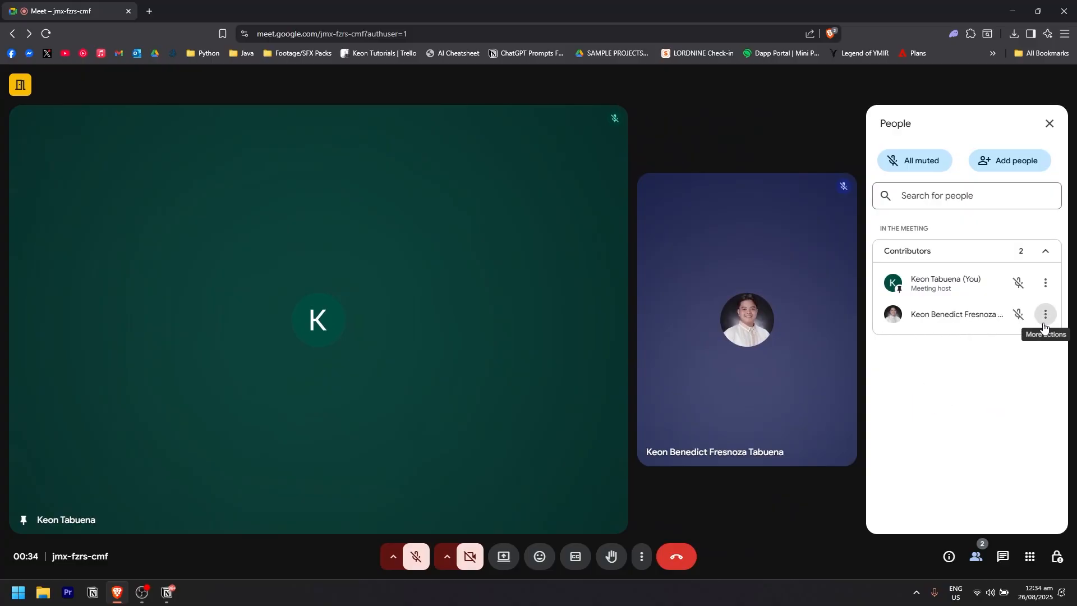
mouse_move(1044, 315)
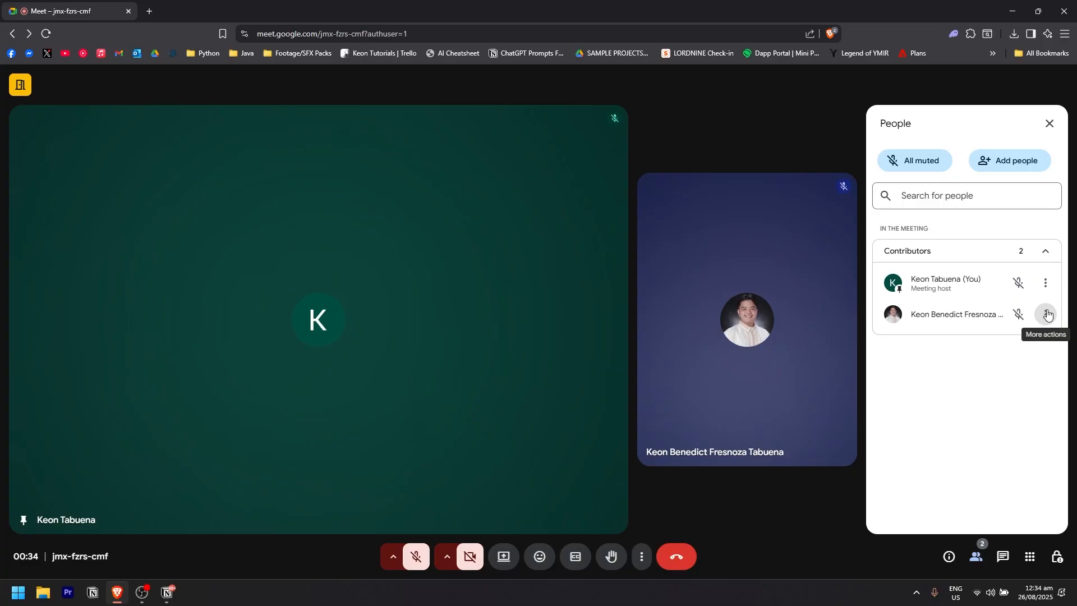
left_click(1045, 315)
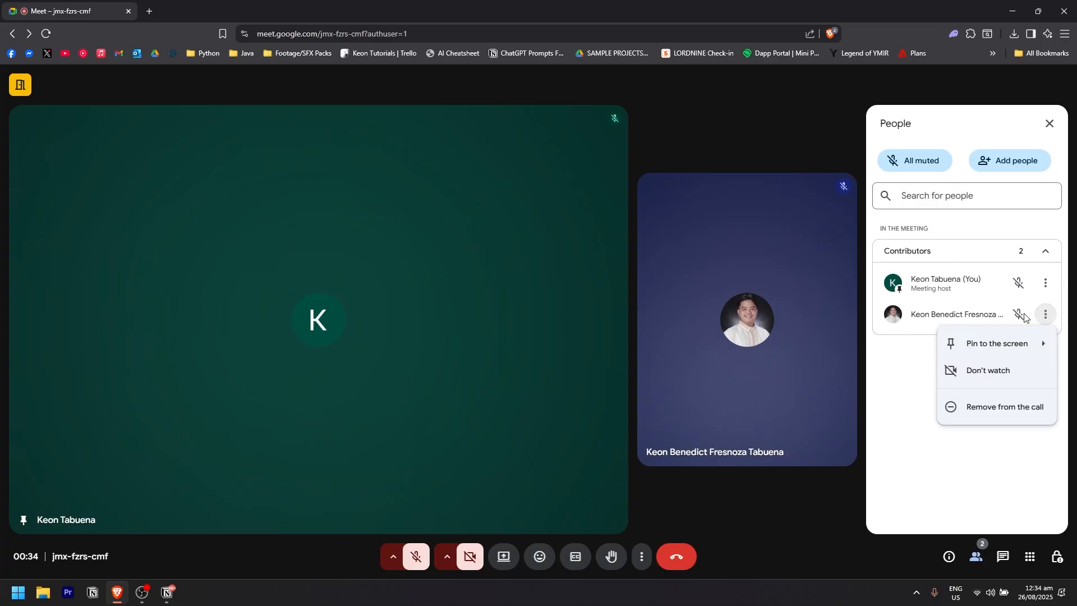
mouse_move(982, 313)
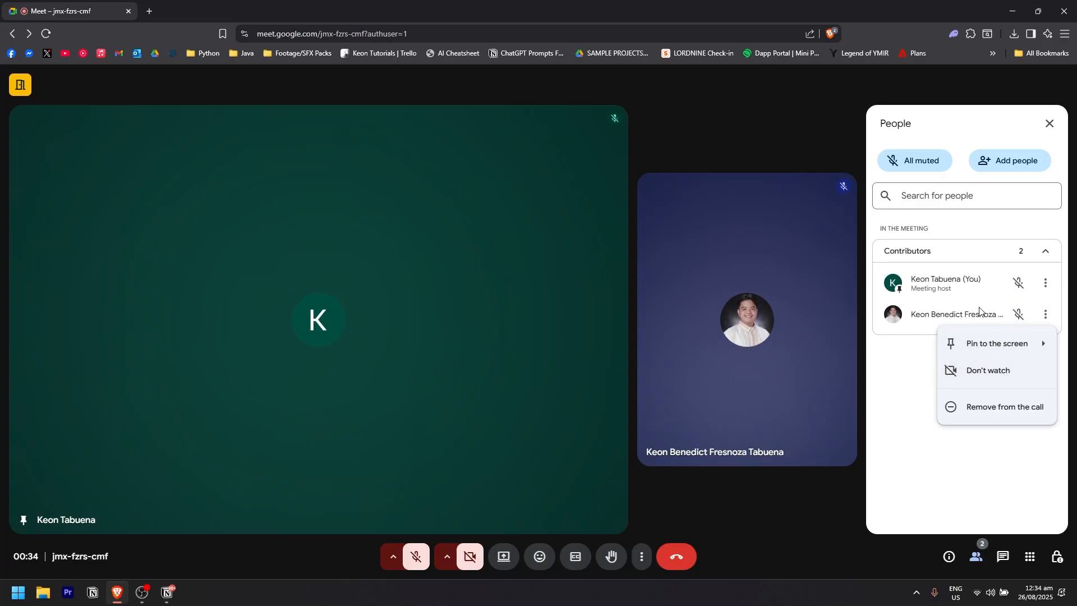
mouse_move(990, 406)
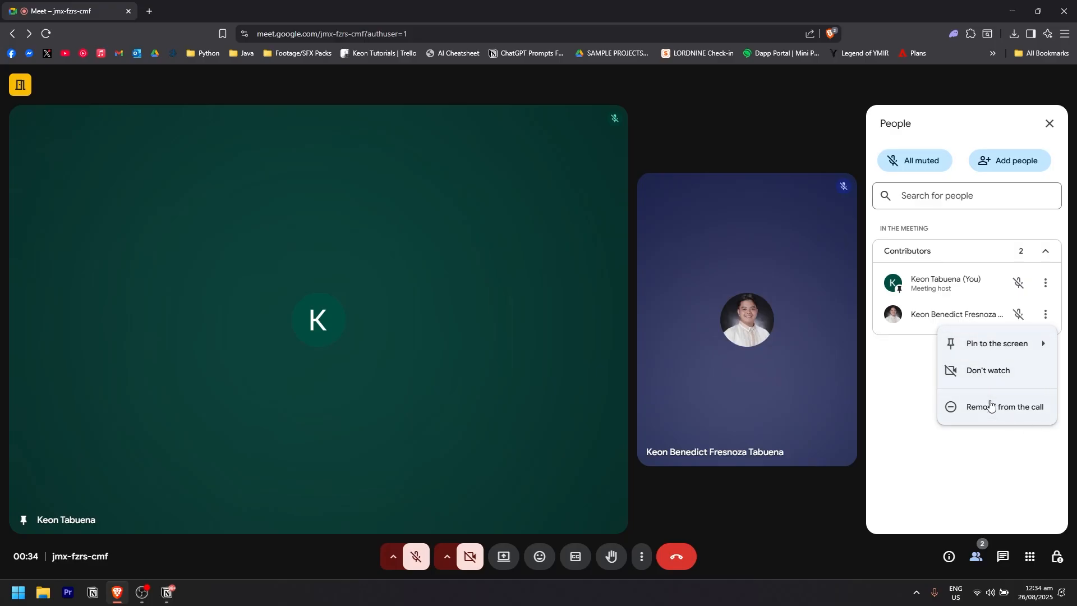
mouse_move(986, 391)
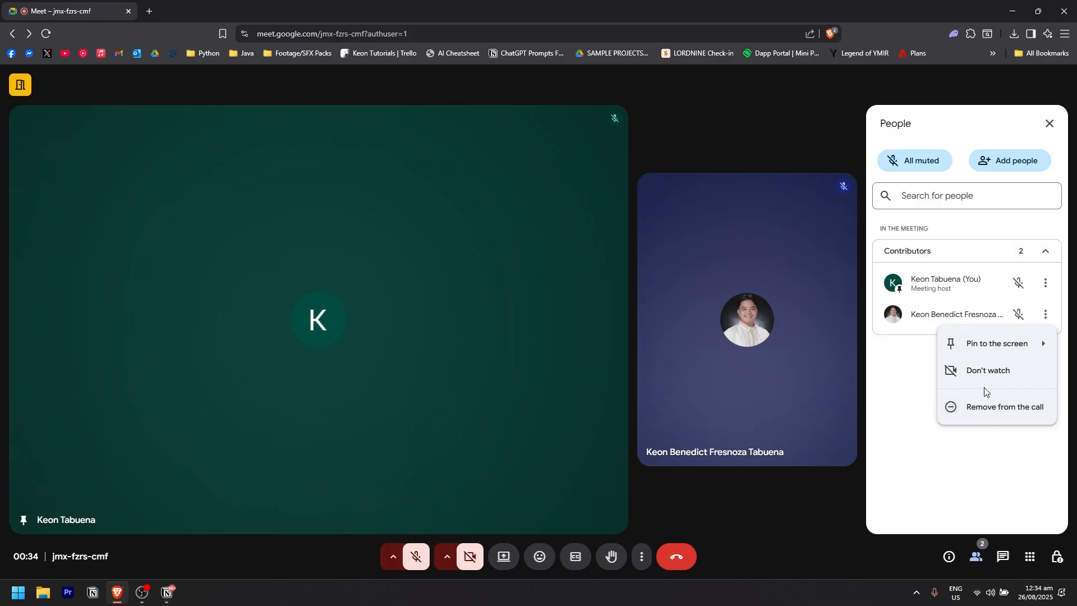
mouse_move(904, 382)
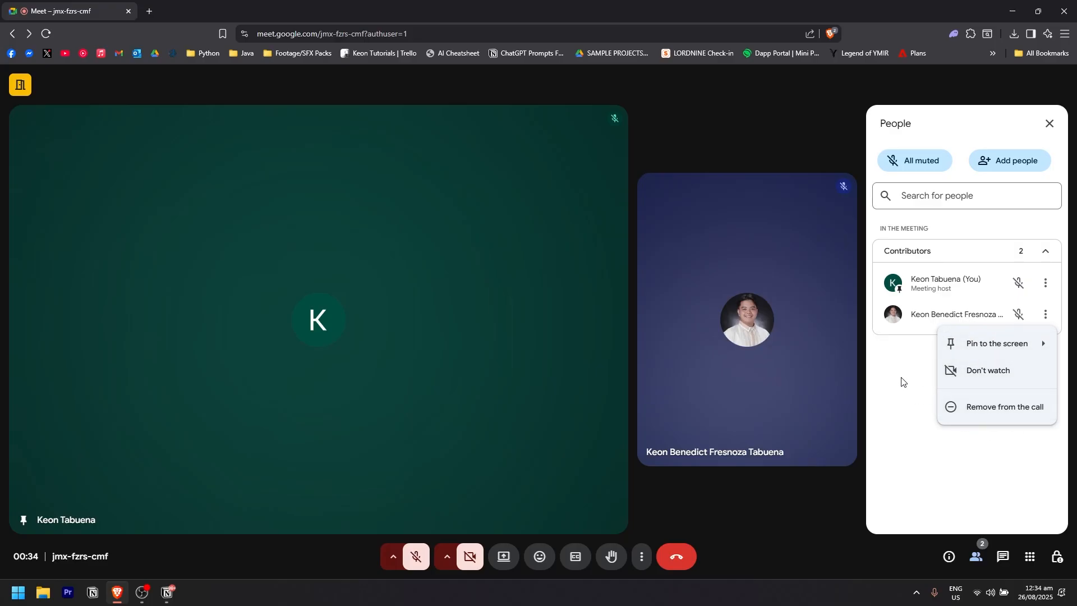
mouse_move(874, 381)
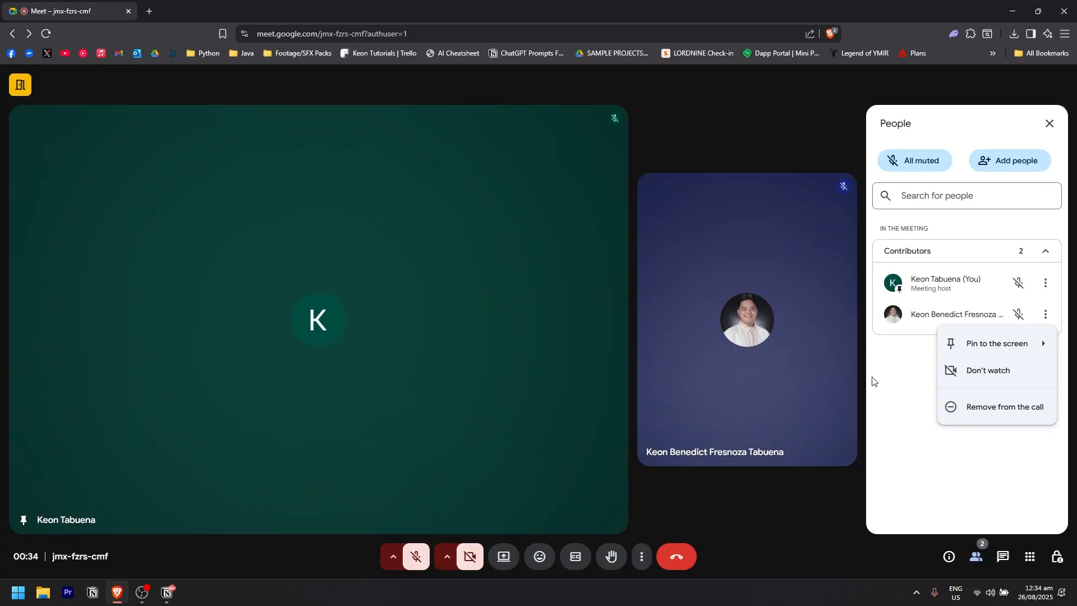